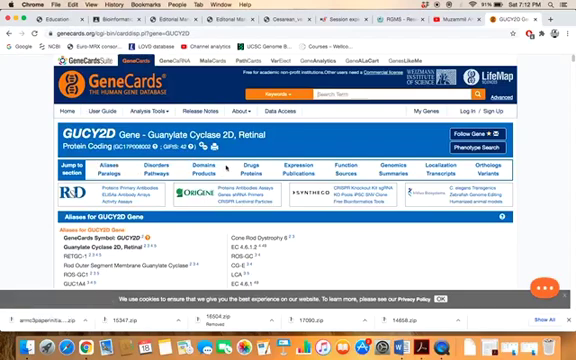
mouse_move(204, 165)
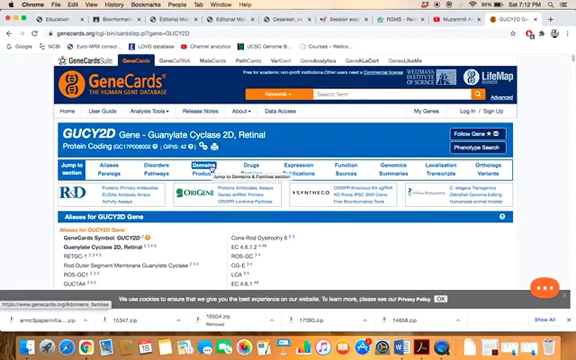
- Scroll the GUCY2D GeneCards page down to the Domains & Families section
scroll(down, 3)
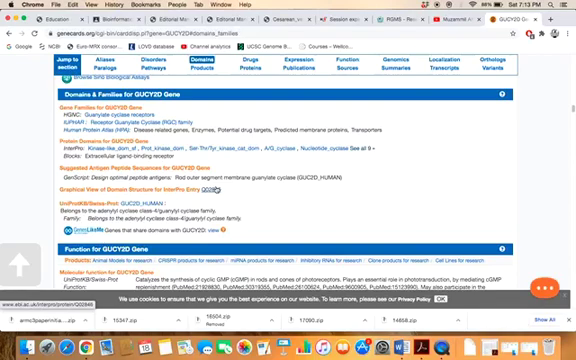
- Open the InterPro page for Q02846 (GUC2D_HUMAN) from the GeneCards domain graphic
click(219, 186)
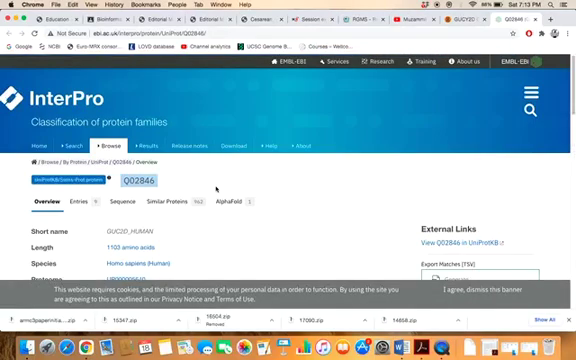
scroll(down, 3)
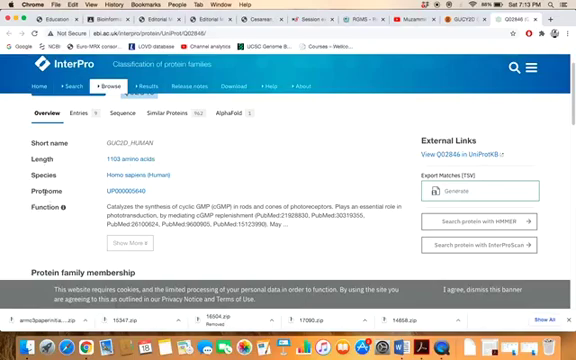
- Scroll the Q02846 overview down to the entry matches with Domain and Homologous Superfamily tracks
scroll(down, 3)
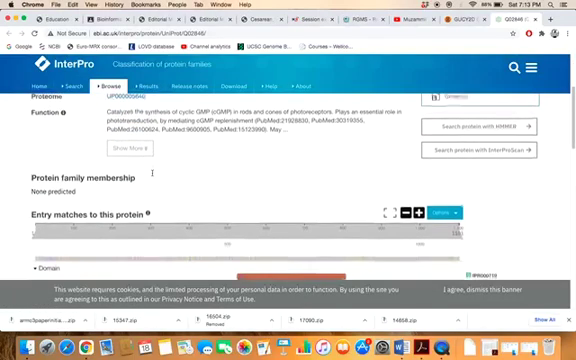
scroll(down, 3)
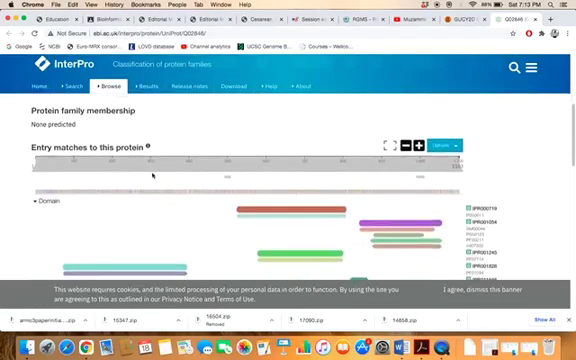
scroll(down, 3)
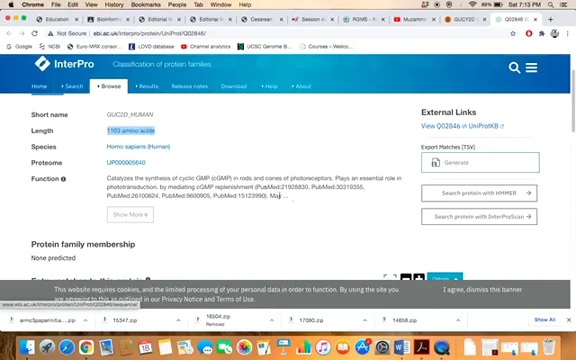
scroll(down, 3)
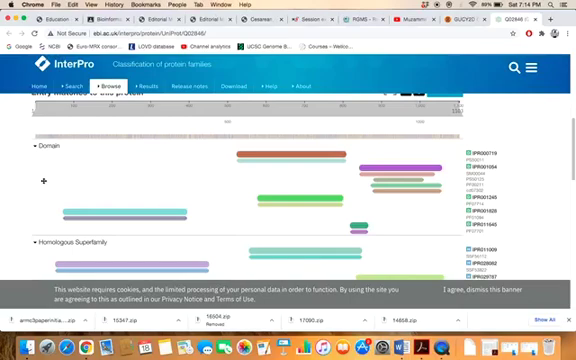
mouse_move(180, 185)
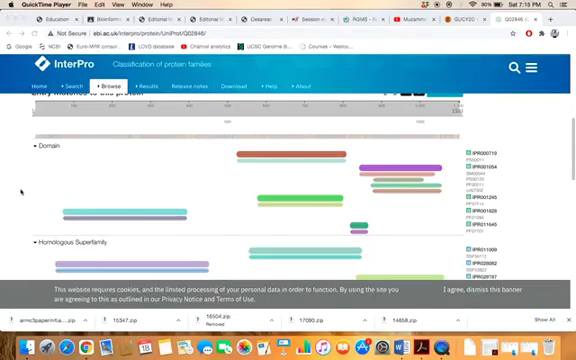
mouse_move(95, 213)
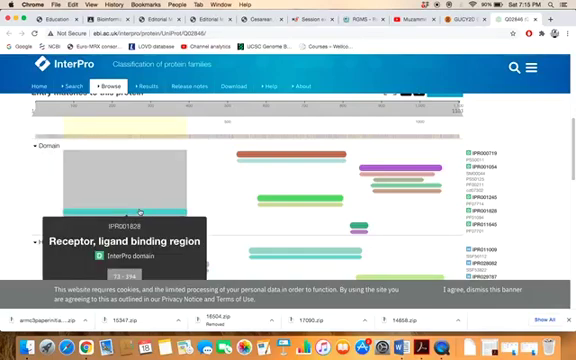
scroll(up, 3)
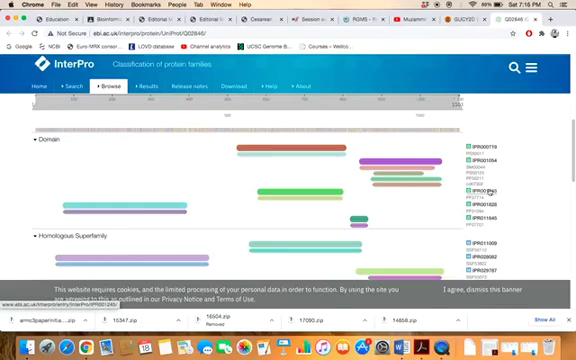
mouse_move(510, 175)
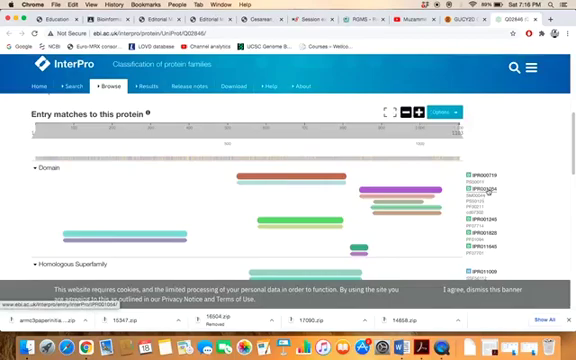
- Open IPR001054, Adenylyl cyclase class-3/4/guanylyl cyclase, and scroll to its description
click(478, 188)
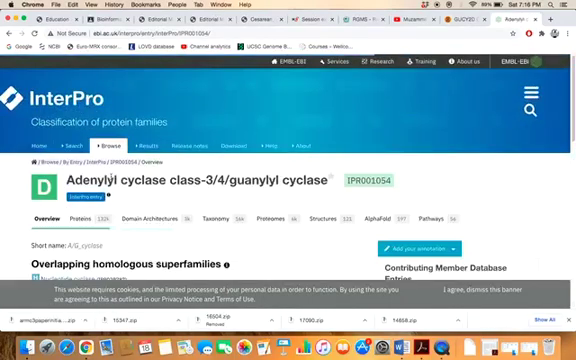
scroll(down, 3)
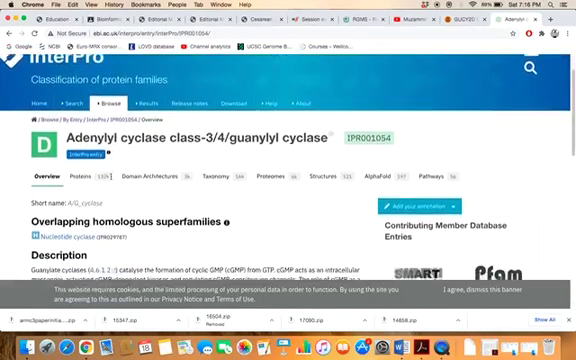
scroll(down, 3)
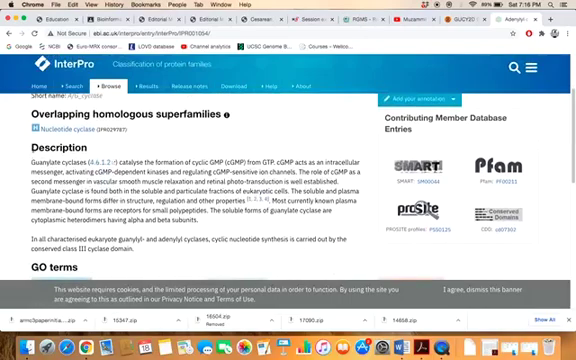